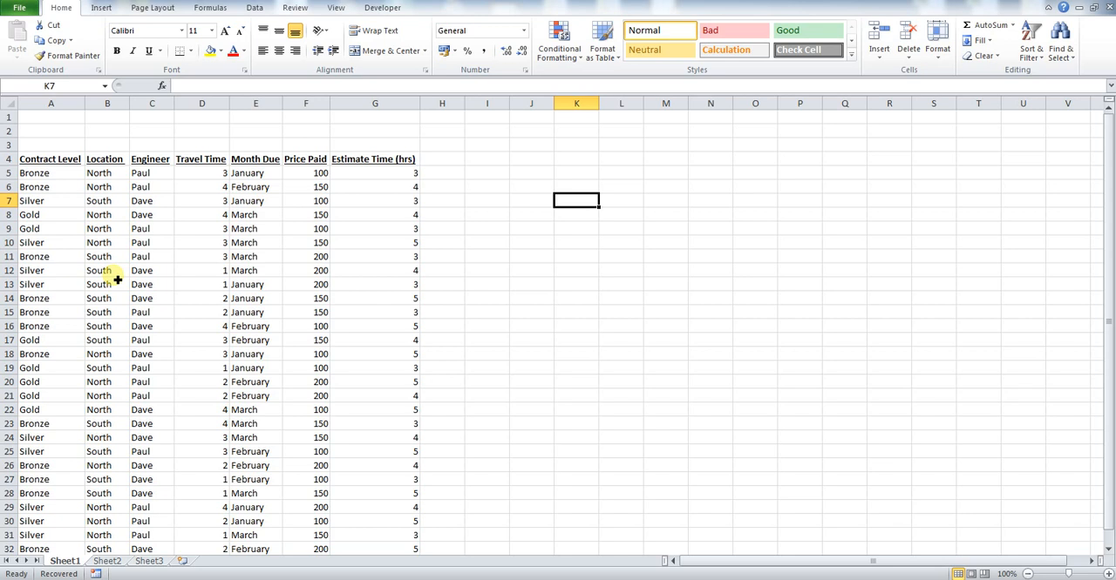
pyautogui.moveTo(231, 22)
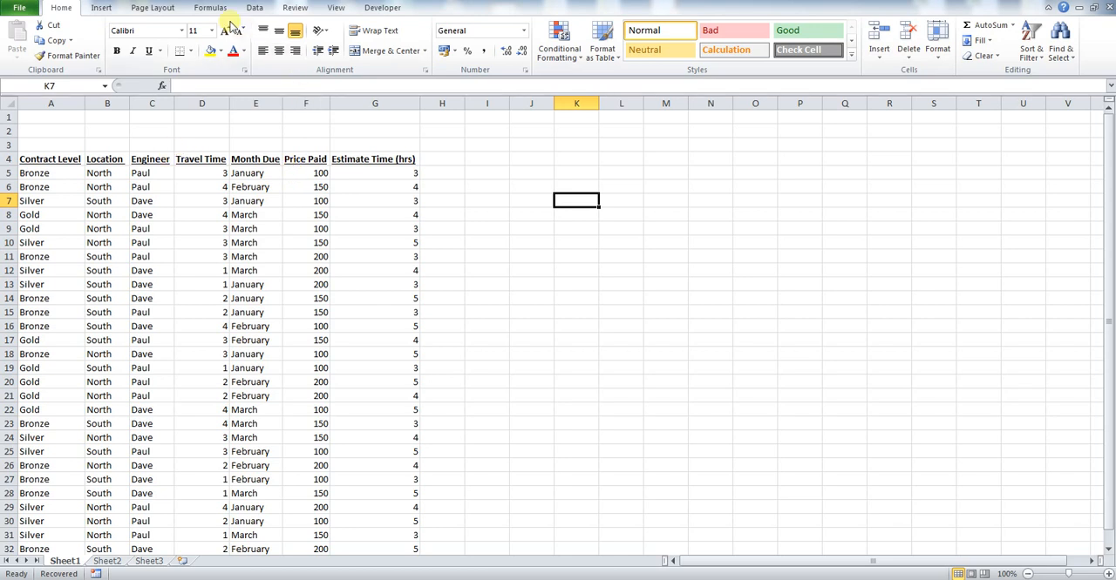
# Step: Add filter dropdowns to the contract table's header row A4:G4, then select cell A1
pyautogui.click(254, 7)
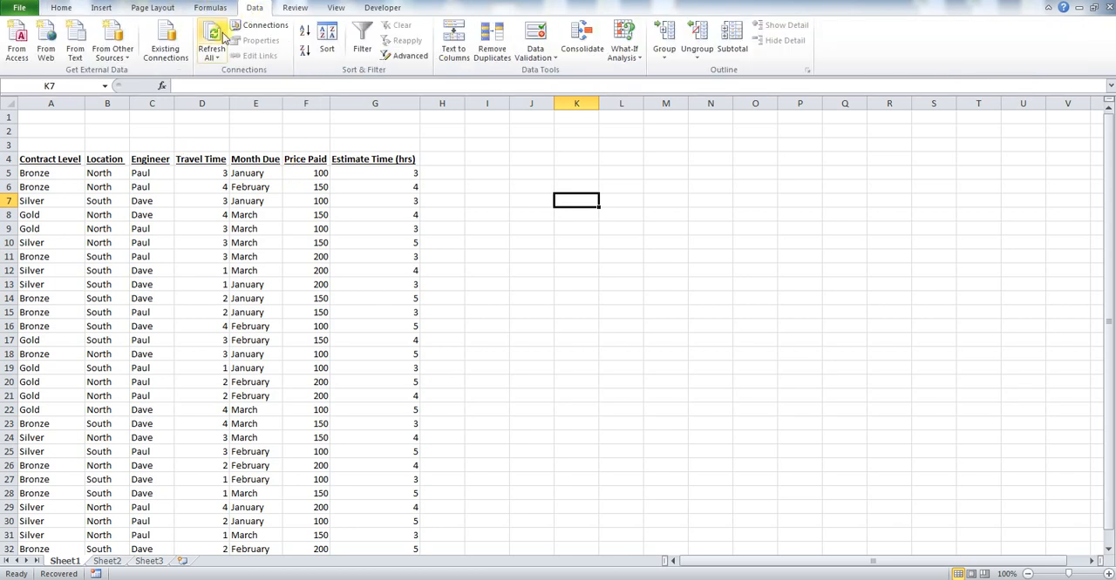
pyautogui.moveTo(361, 38)
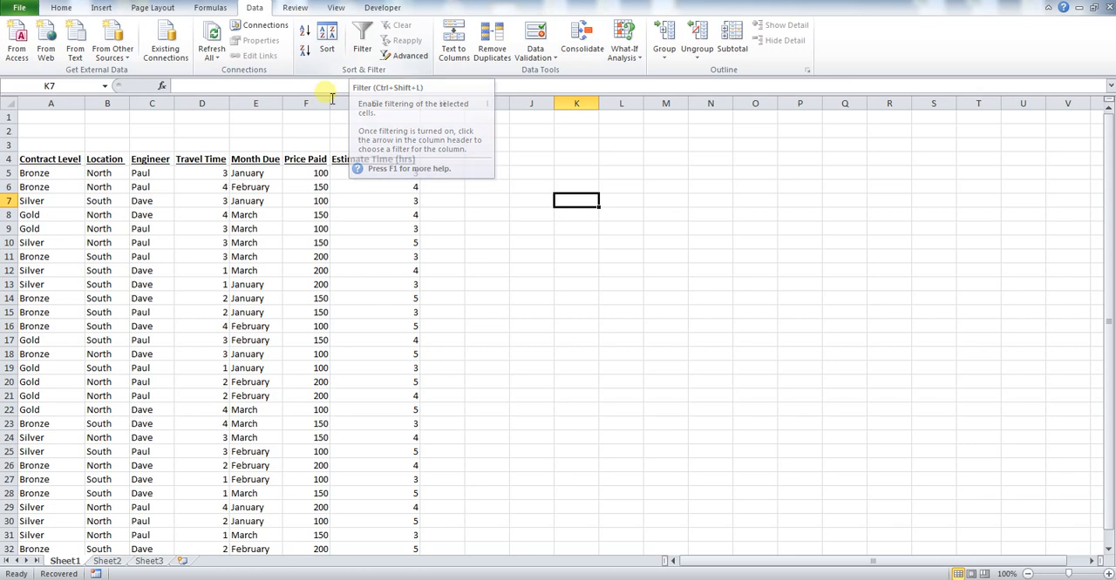
pyautogui.click(50, 159)
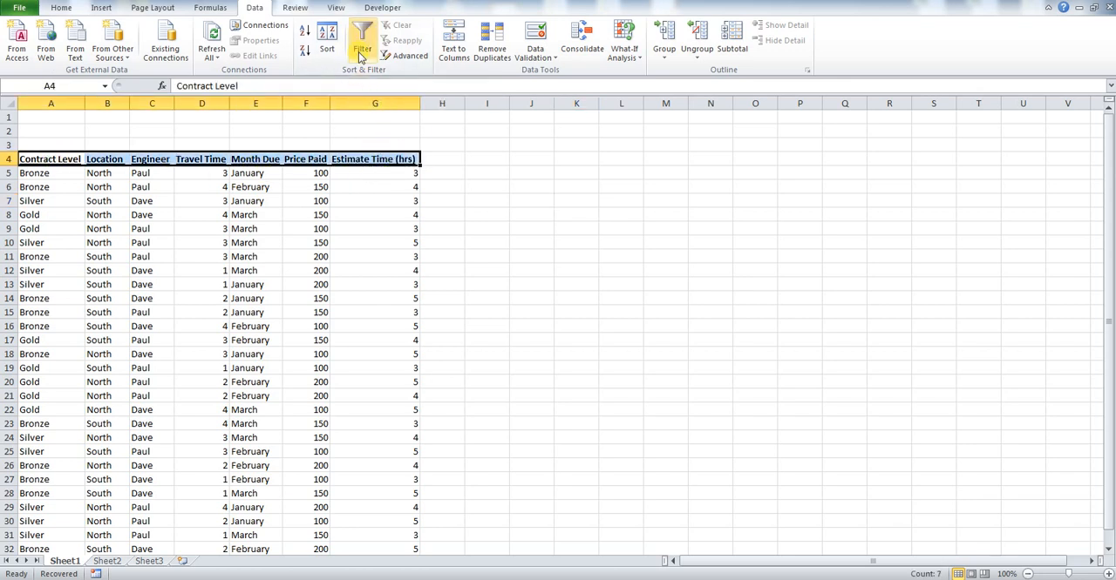
pyautogui.click(361, 39)
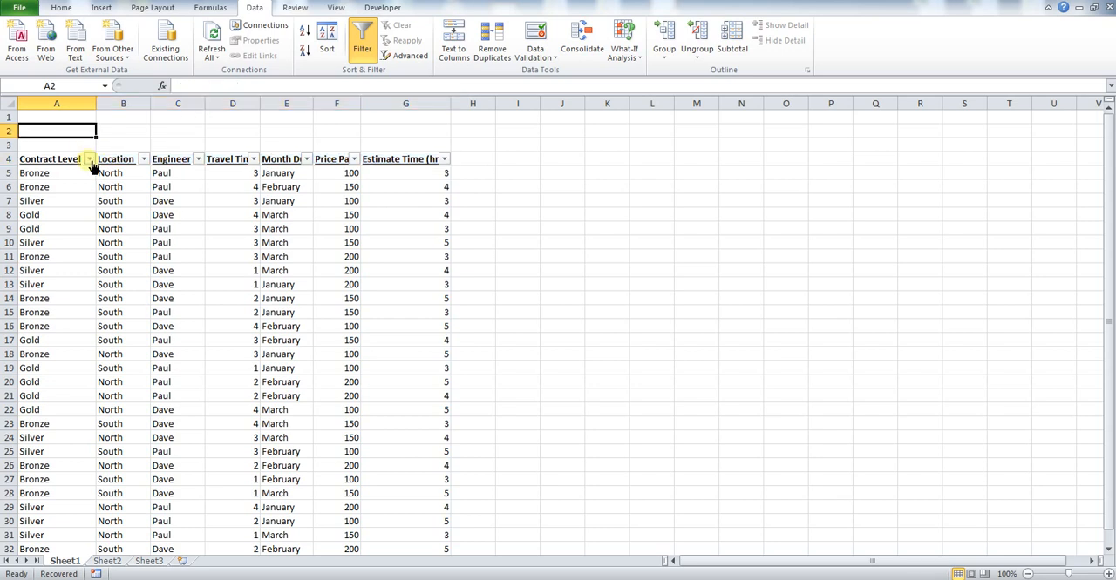
pyautogui.click(88, 158)
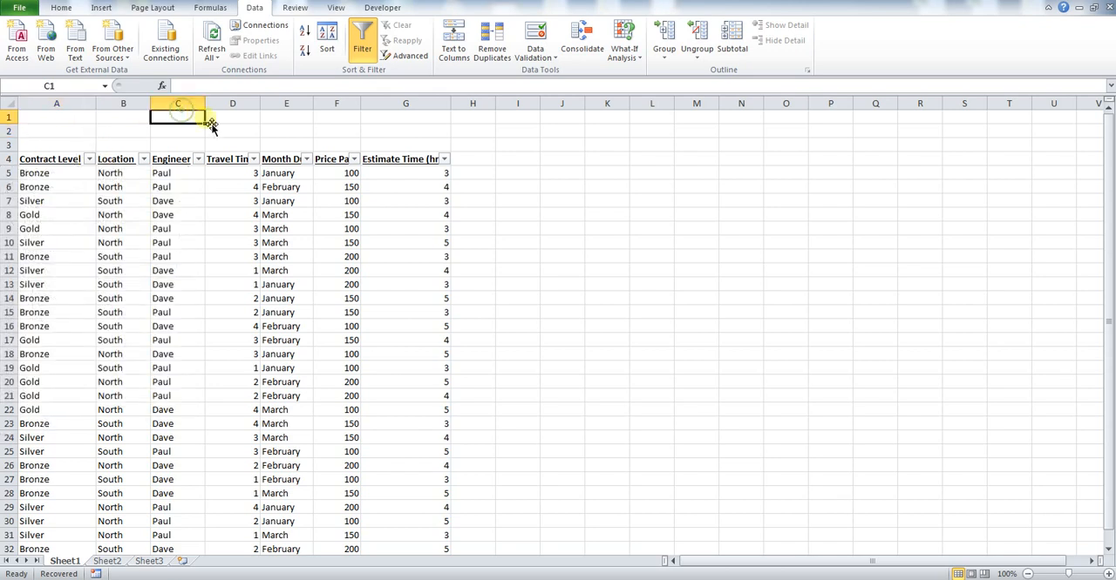
pyautogui.click(56, 117)
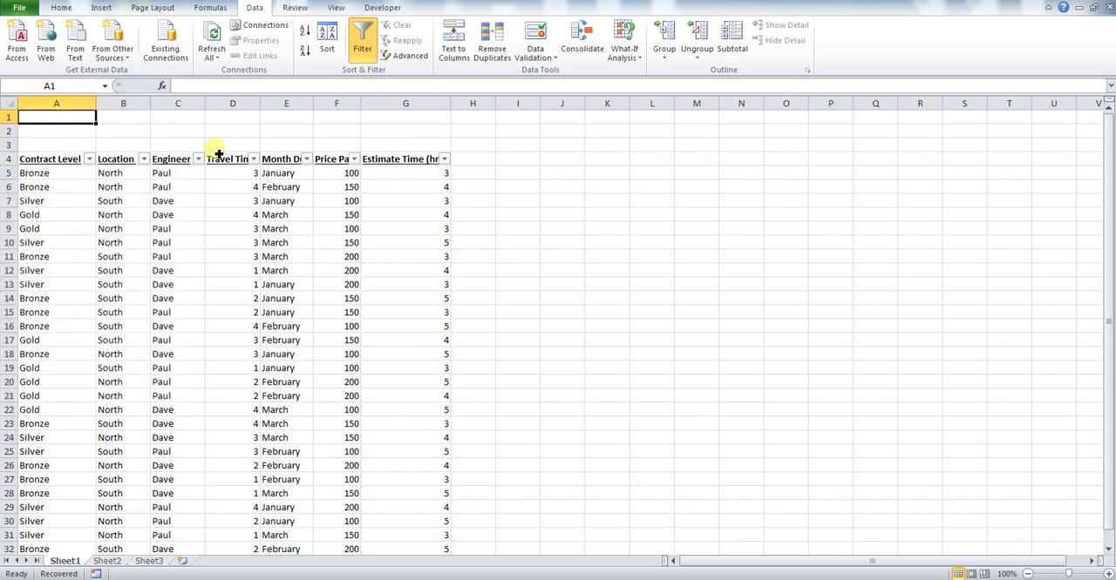
pyautogui.moveTo(390, 135)
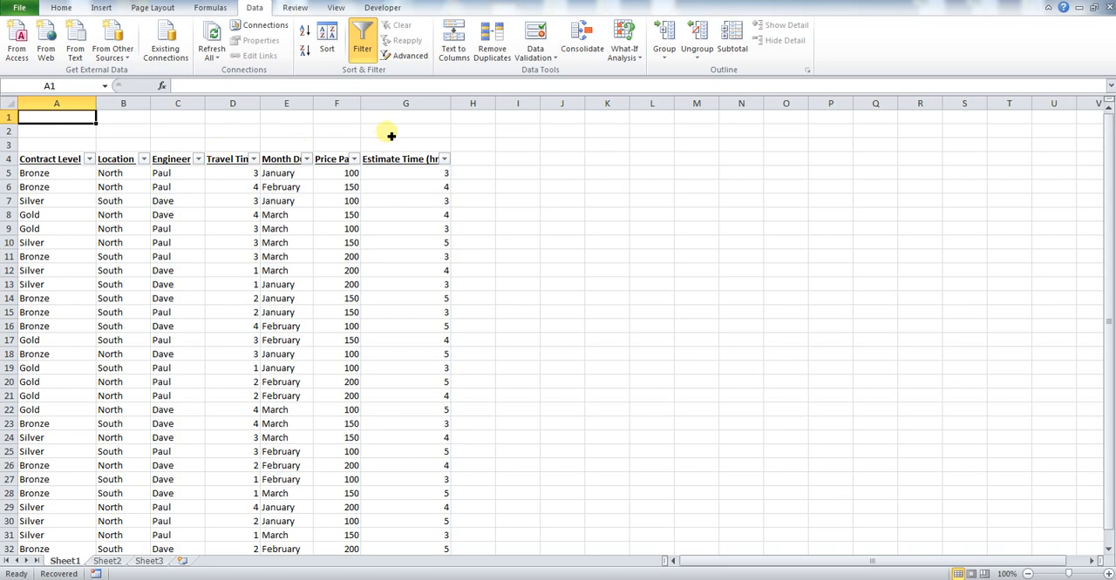
# Step: Start recording a macro named BronzeNorth, stored in This Workbook
pyautogui.click(382, 7)
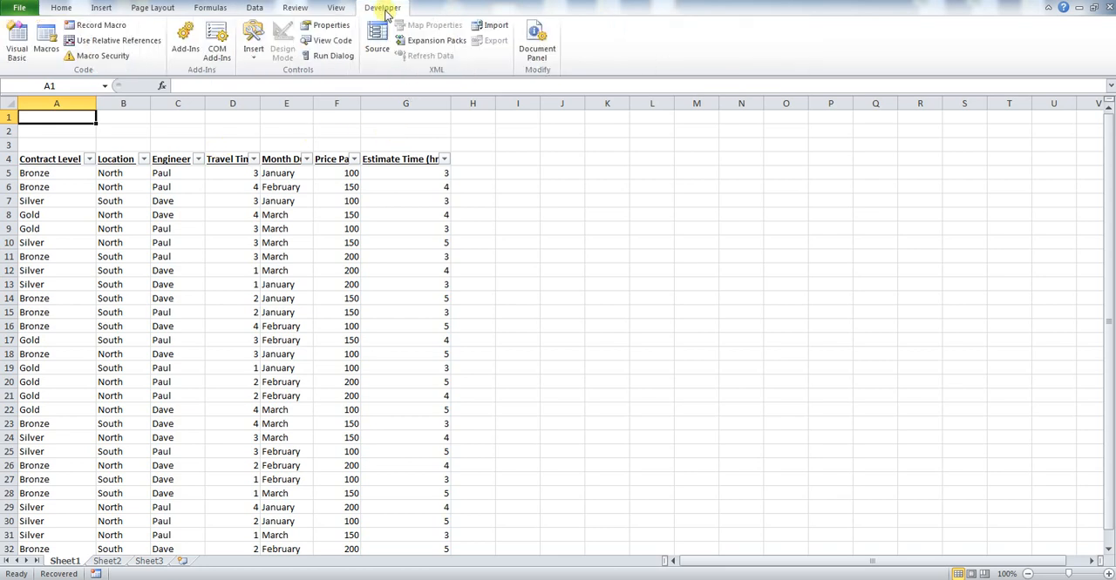
pyautogui.moveTo(96, 24)
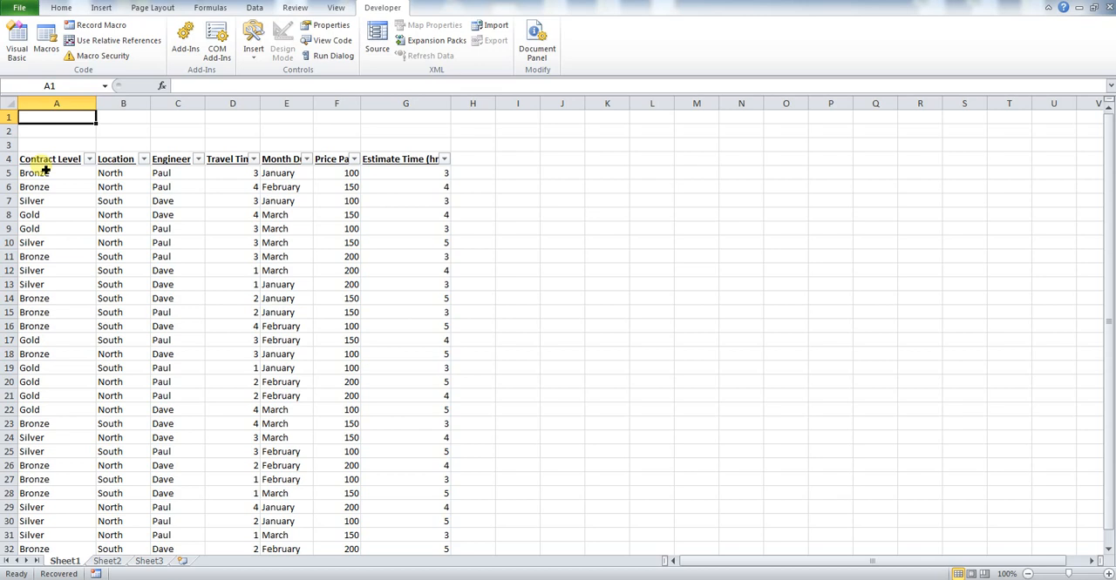
pyautogui.moveTo(122, 215)
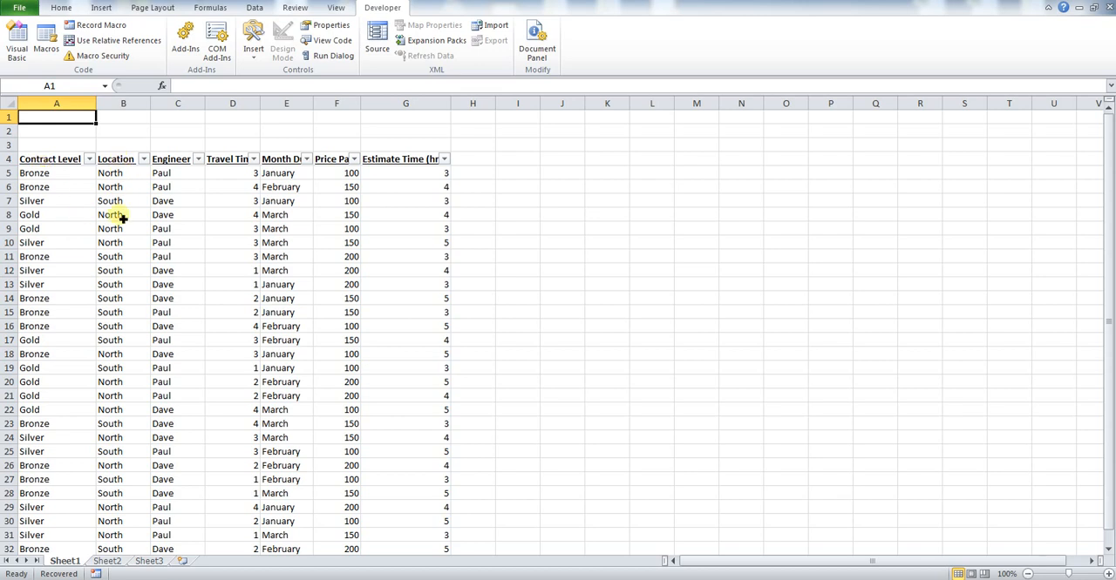
pyautogui.moveTo(101, 56)
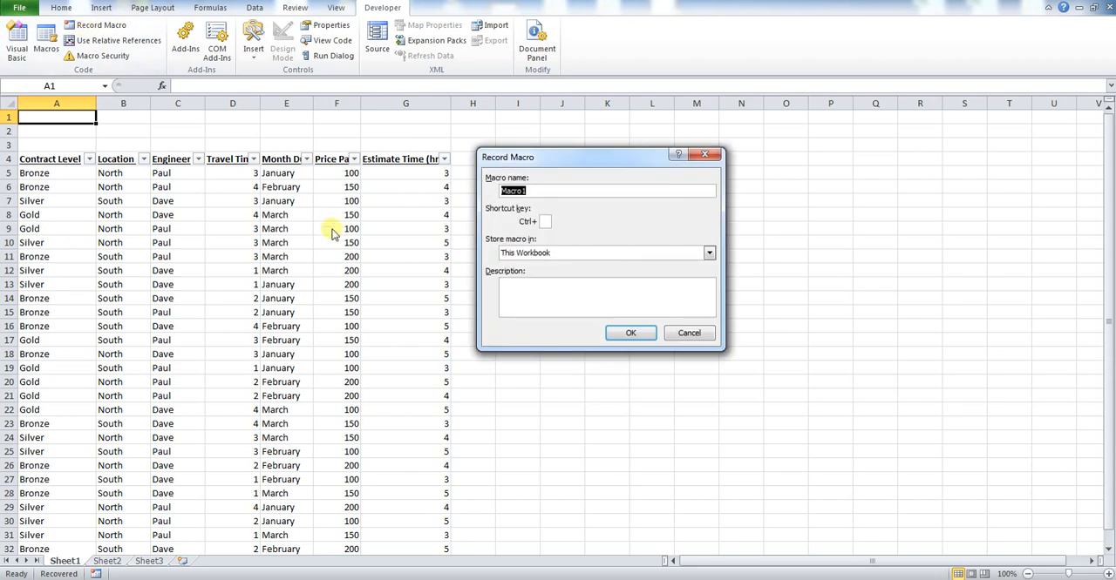
pyautogui.moveTo(540, 201)
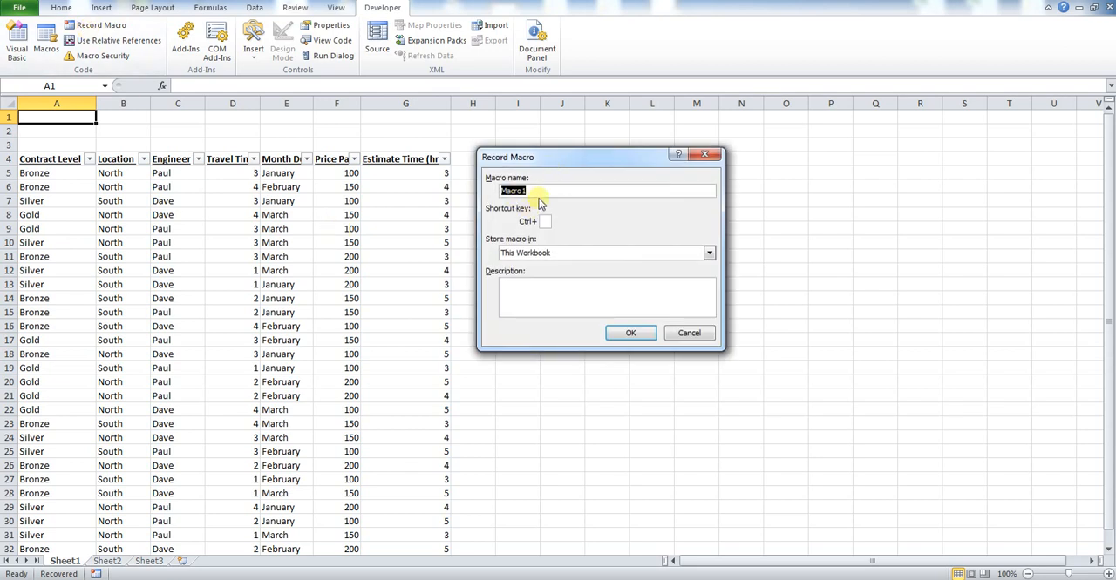
pyautogui.write('BronzeNorth')
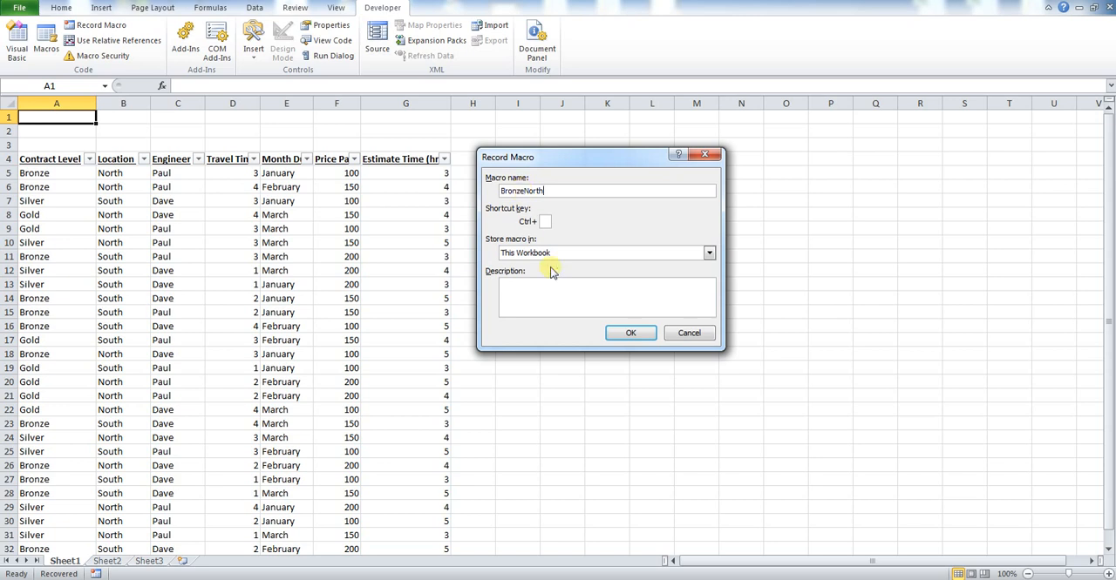
pyautogui.moveTo(581, 253)
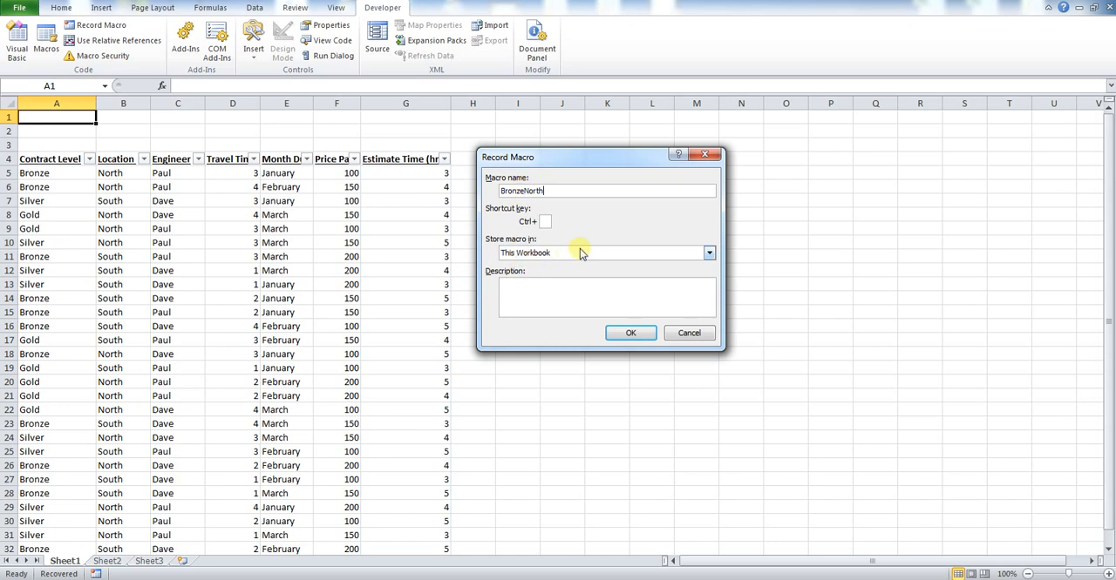
pyautogui.click(630, 333)
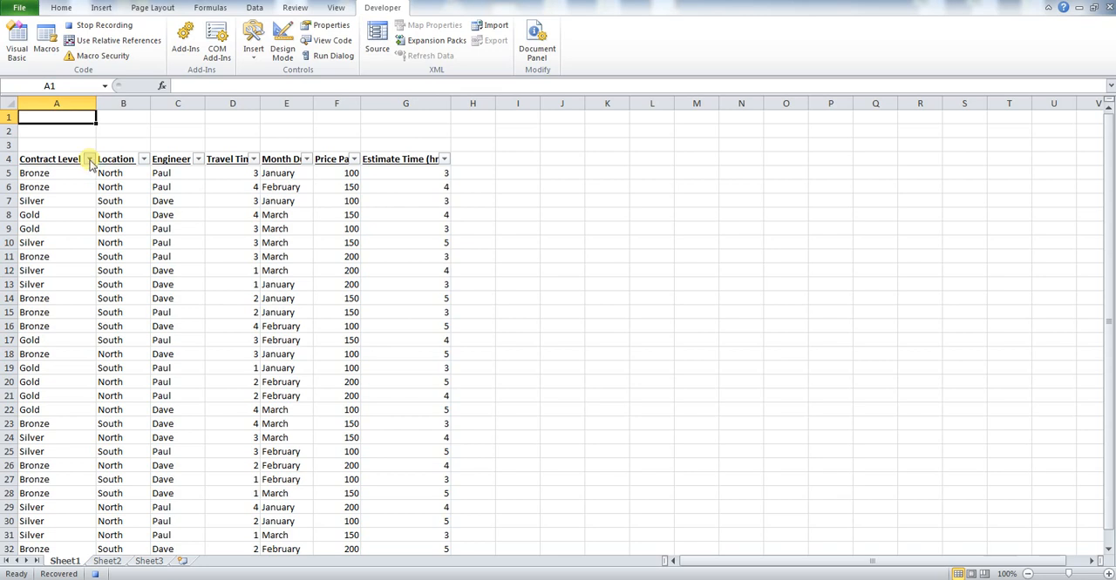
# Step: Filter the table to Bronze contracts in the North location, then stop the macro recording
pyautogui.click(89, 158)
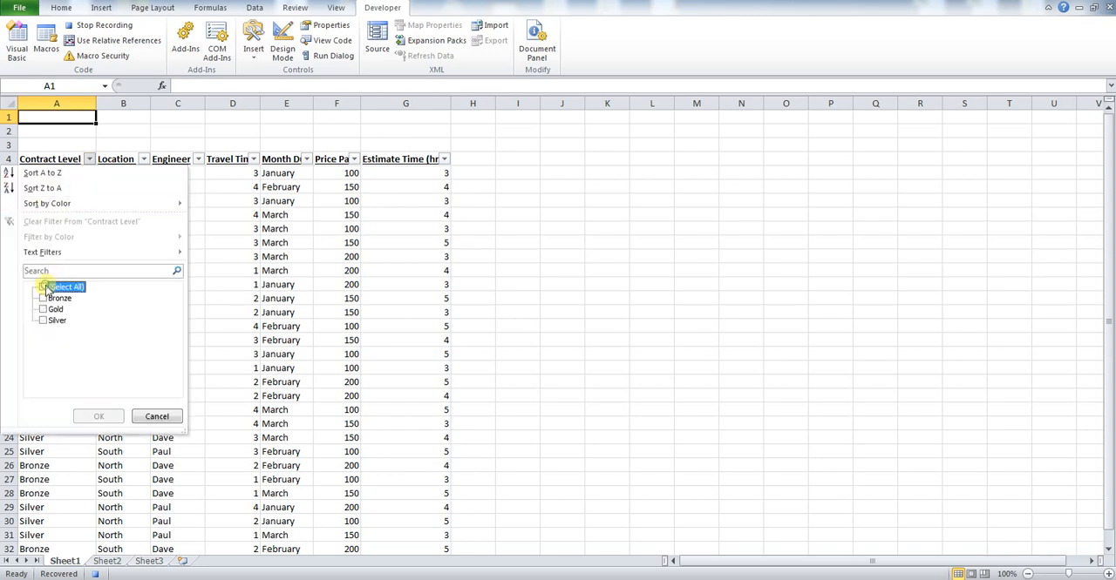
pyautogui.click(42, 287)
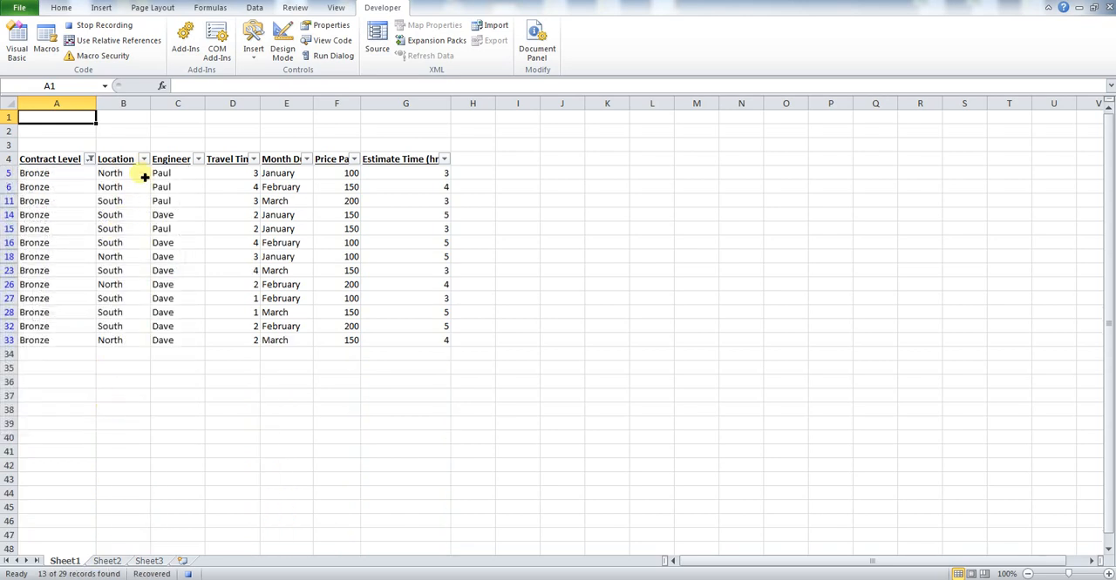
pyautogui.click(143, 159)
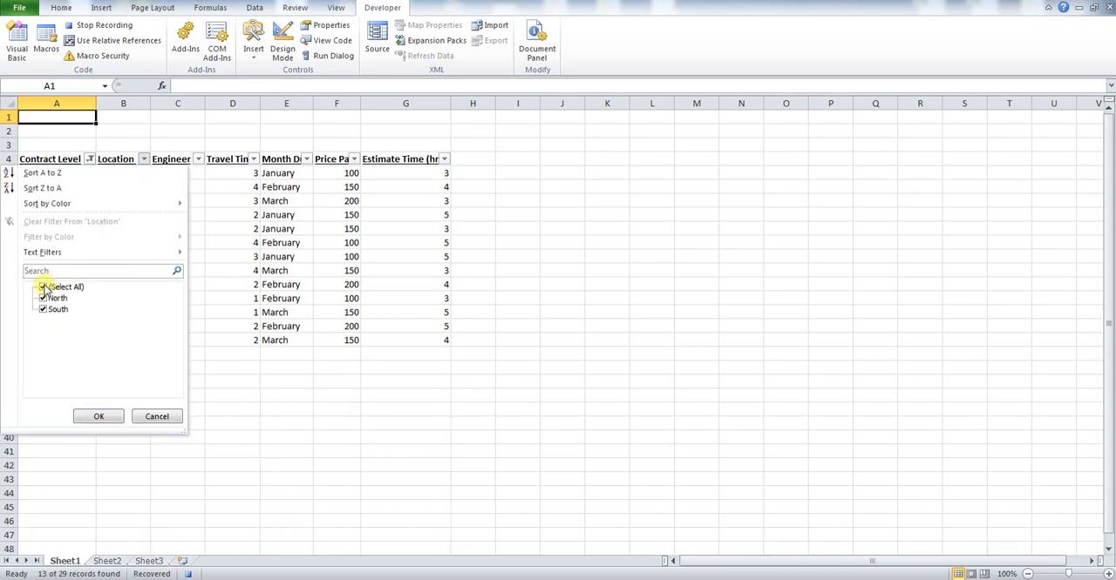
pyautogui.click(42, 287)
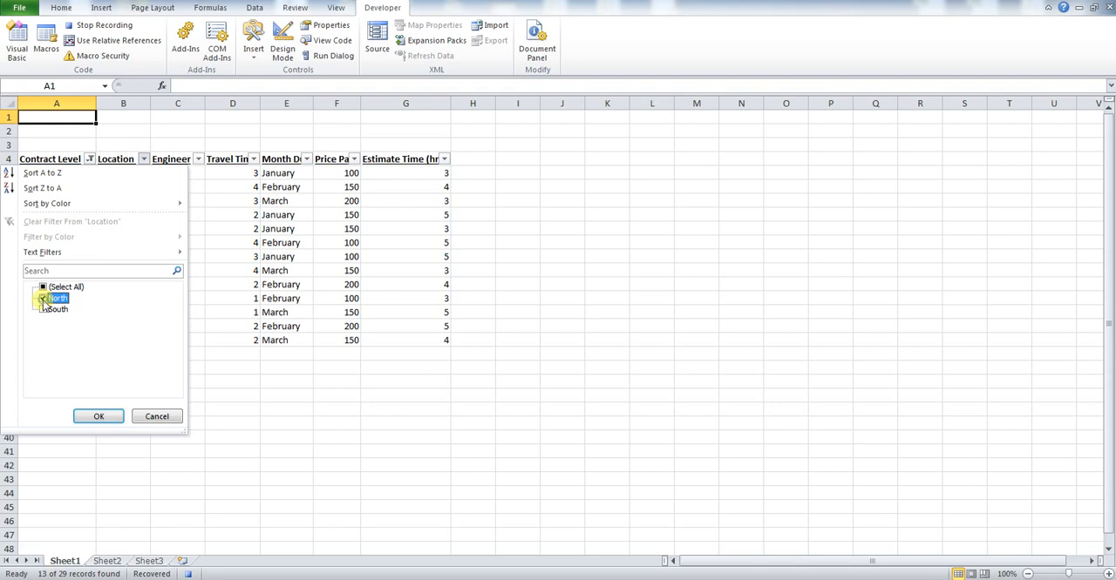
pyautogui.click(99, 416)
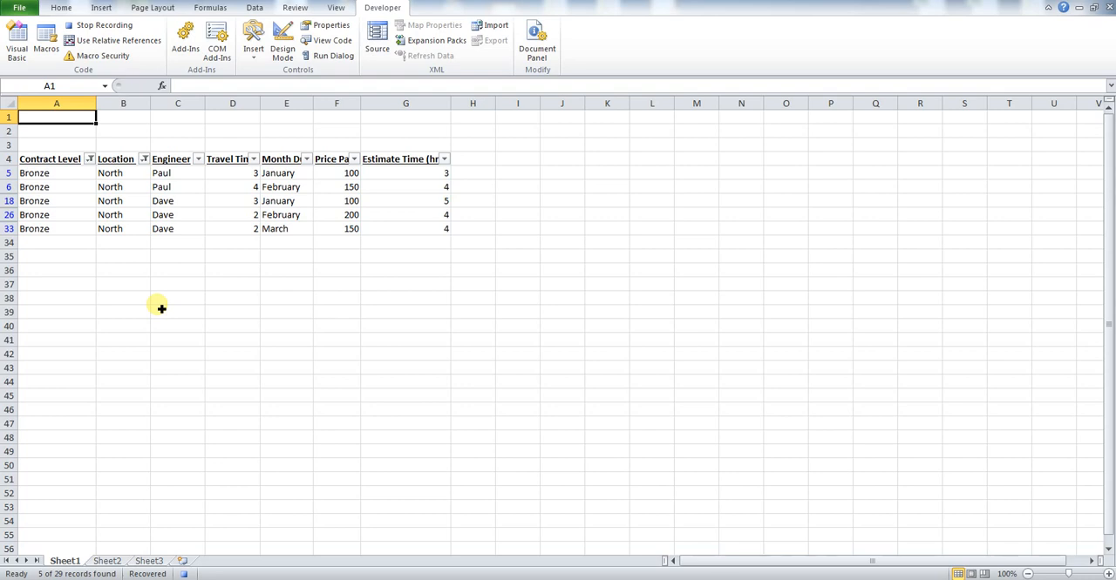
pyautogui.moveTo(103, 24)
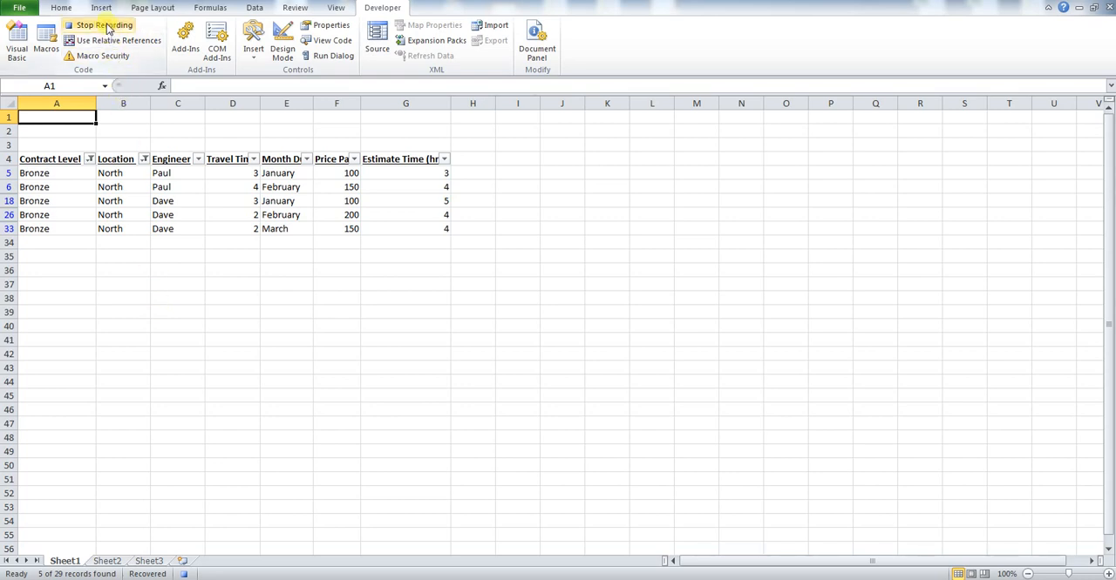
pyautogui.click(103, 24)
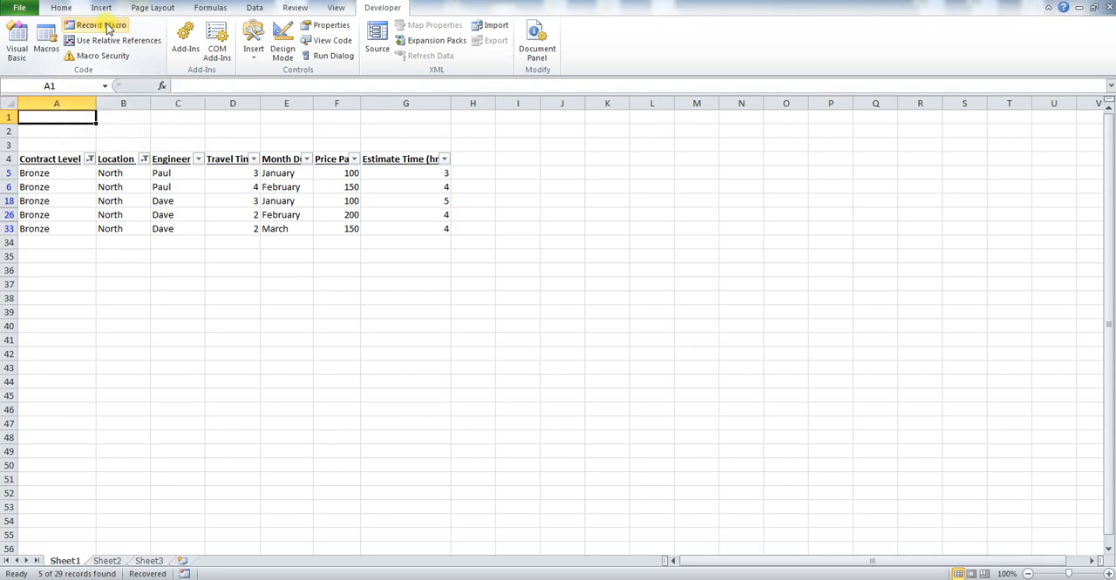
pyautogui.moveTo(266, 136)
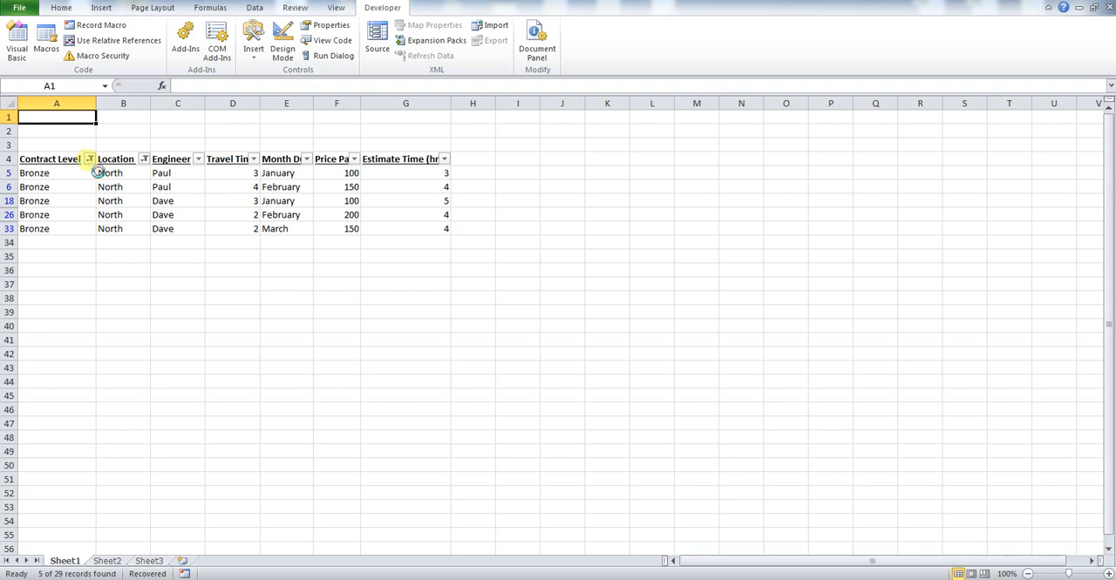
# Step: Clear the Contract Level and Location filters so all 29 records show again
pyautogui.click(89, 158)
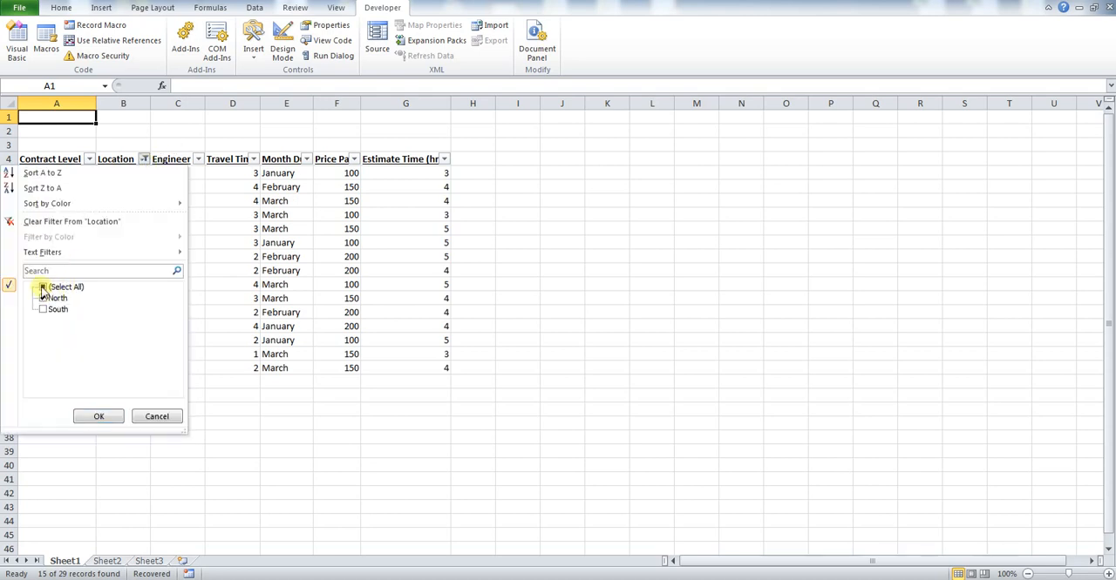
pyautogui.click(99, 416)
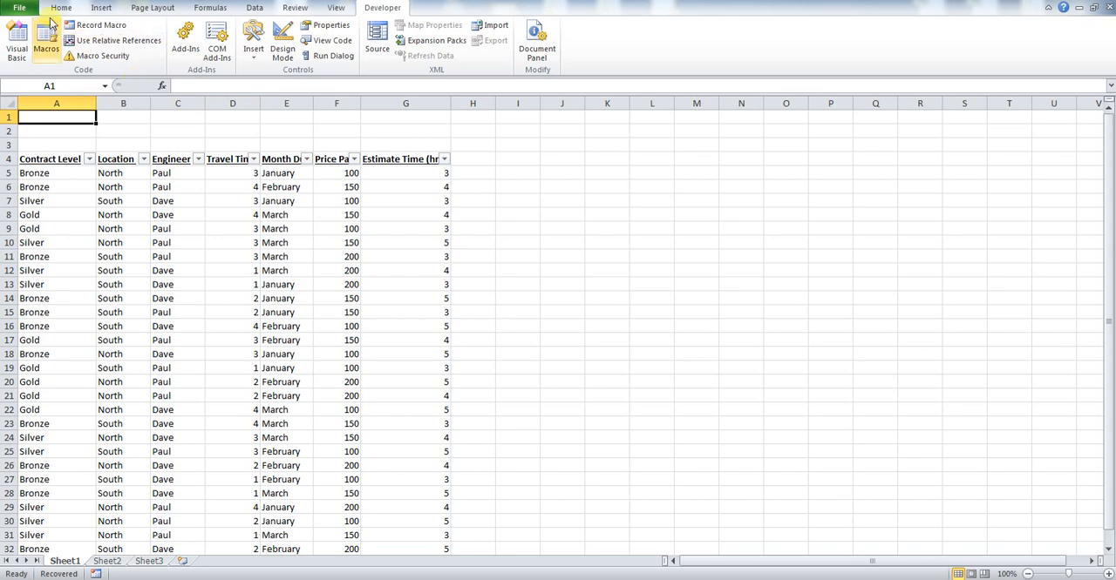
pyautogui.click(60, 7)
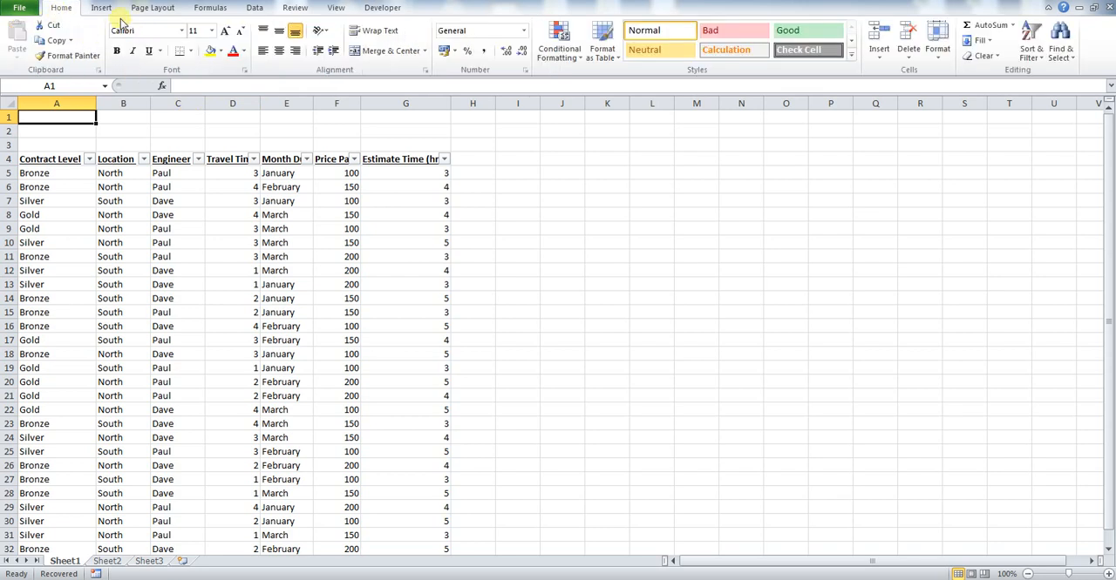
# Step: Draw a rectangle shape in rows 1–2 above the table, ending at column F
pyautogui.click(101, 7)
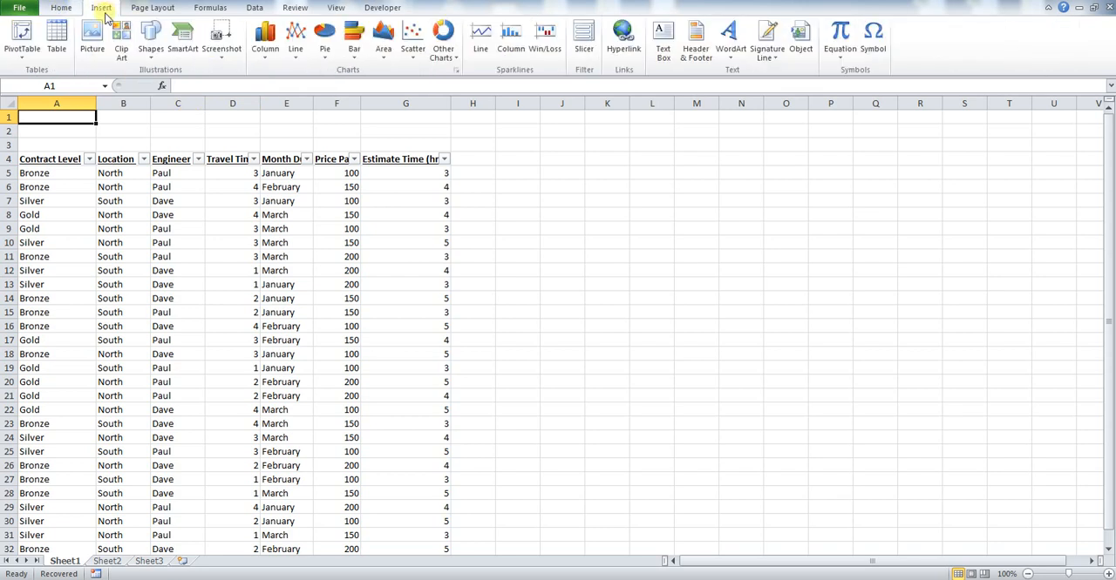
pyautogui.click(151, 35)
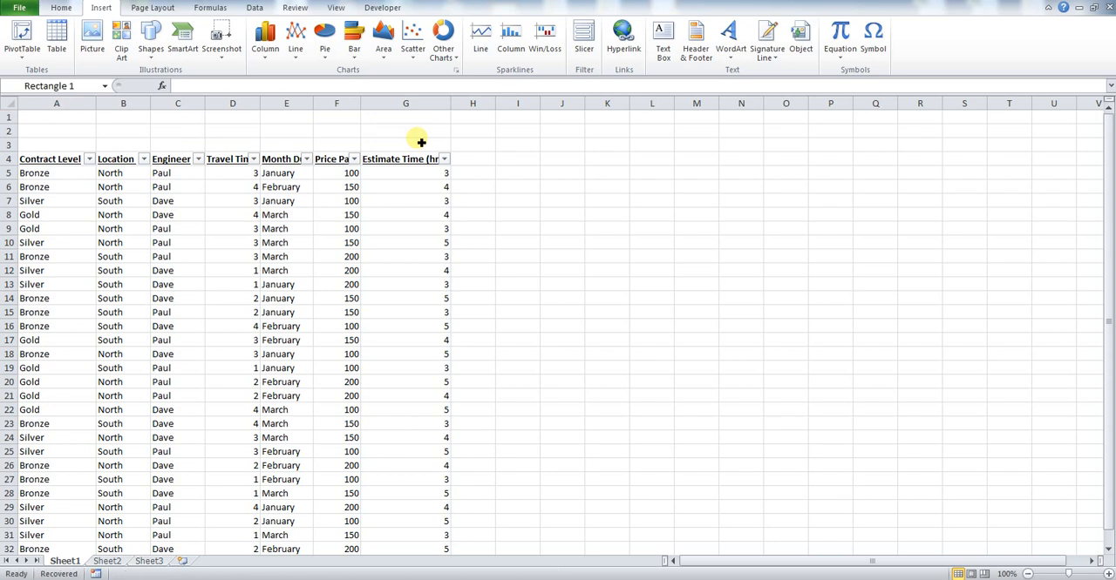
pyautogui.moveTo(170, 116); pyautogui.dragTo(416, 139)
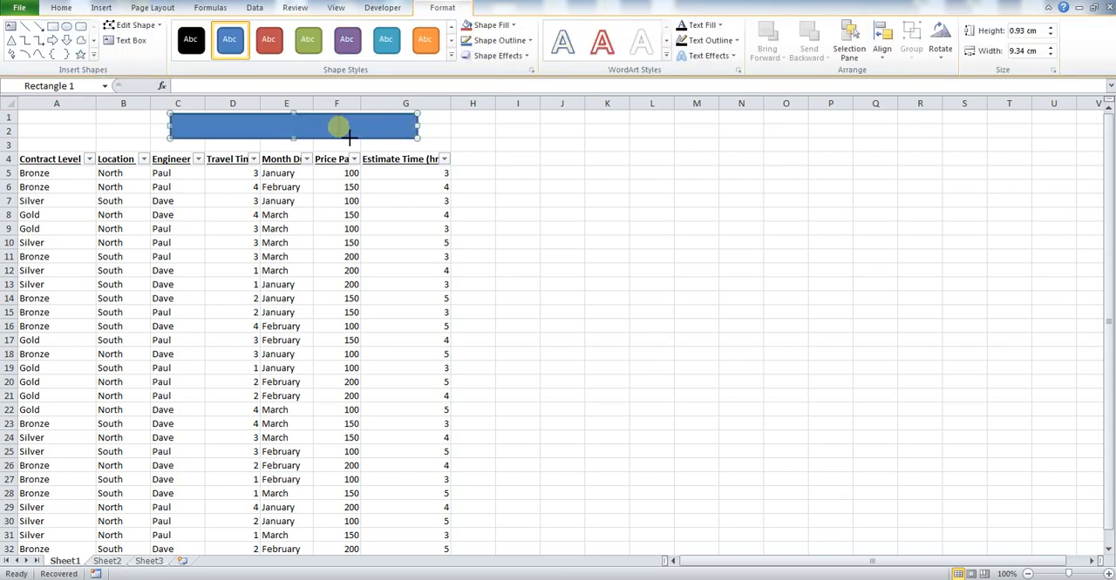
pyautogui.moveTo(417, 130); pyautogui.dragTo(340, 130)
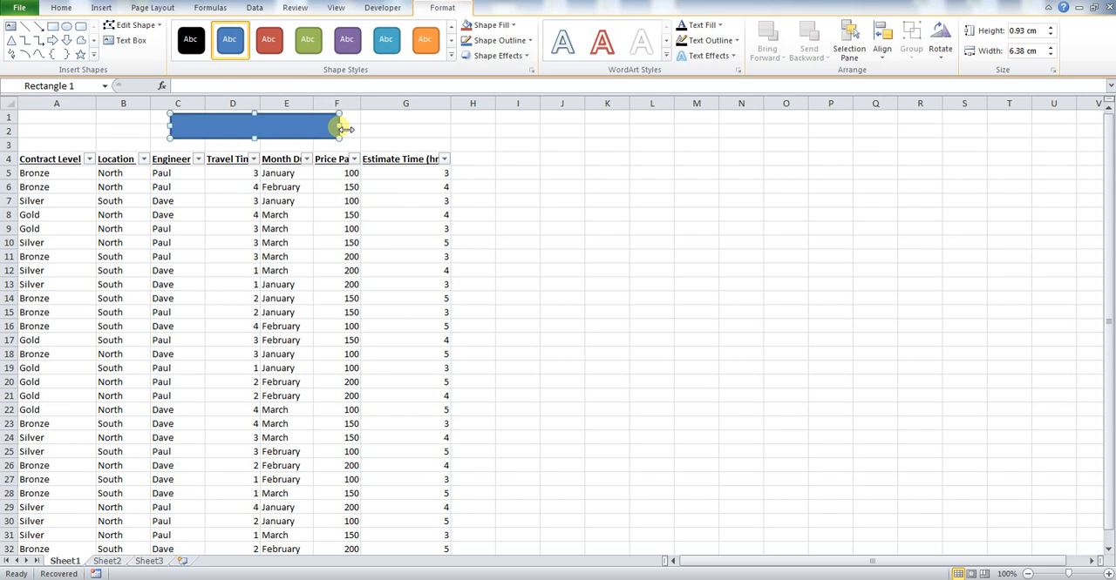
# Step: Label the rectangle 'North Bronze' and shrink it to fit over columns C–D
pyautogui.rightClick(305, 126)
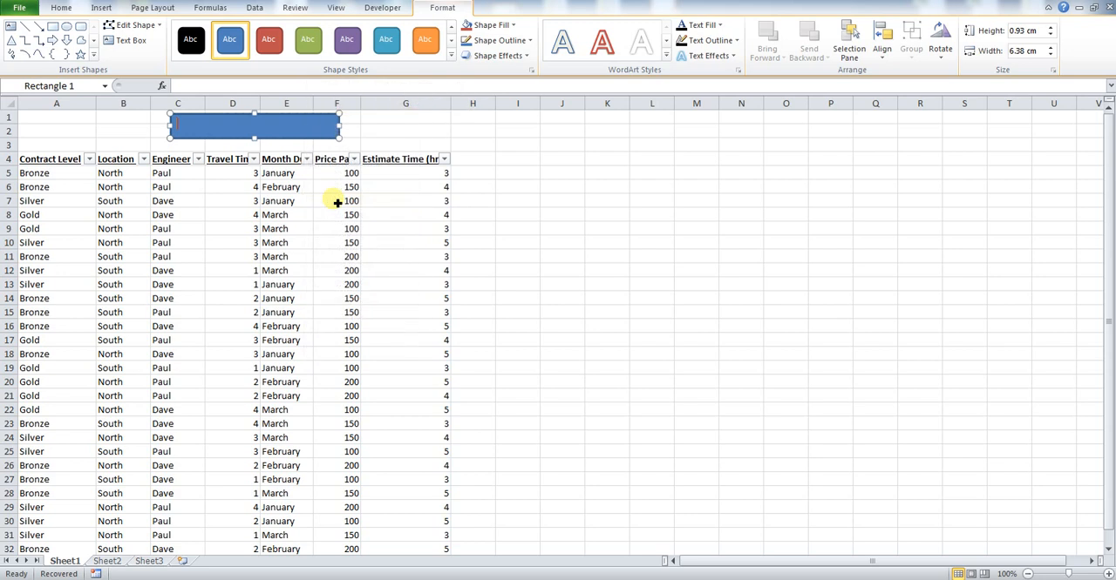
pyautogui.write('North')
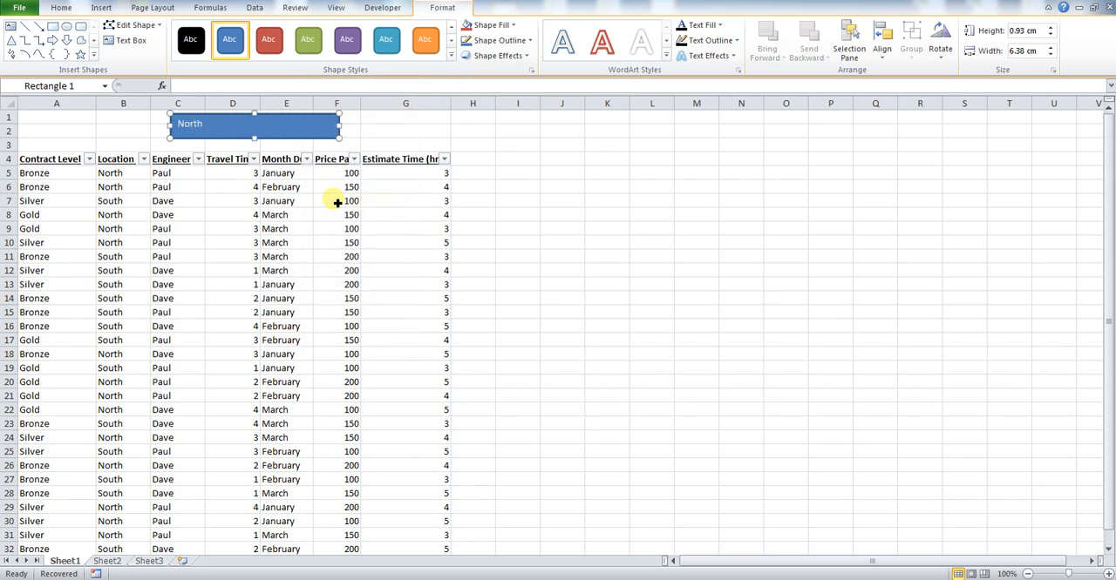
pyautogui.write('Broze')
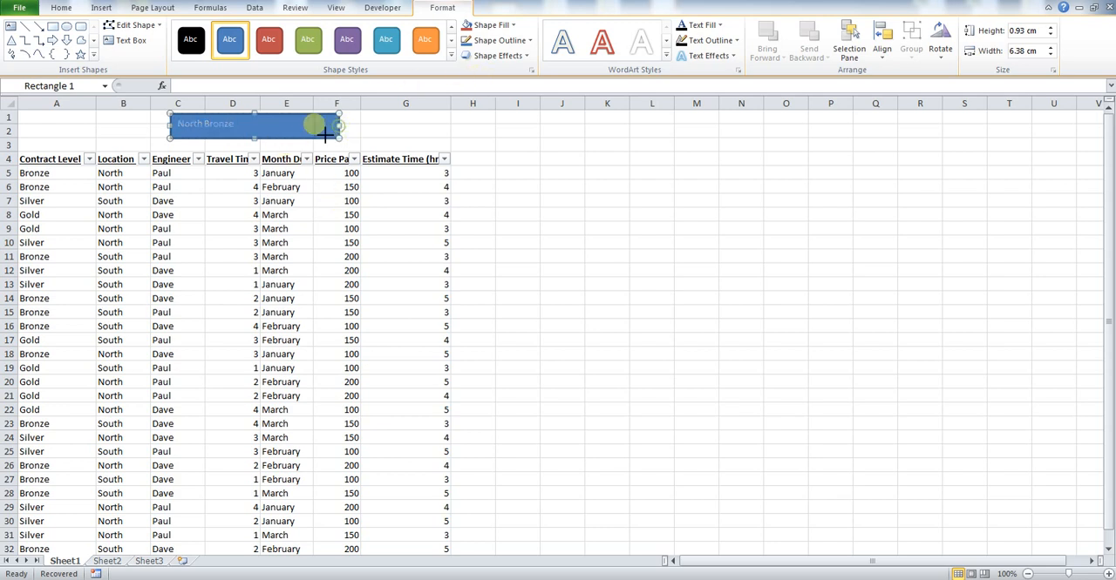
pyautogui.moveTo(336, 124); pyautogui.dragTo(248, 137)
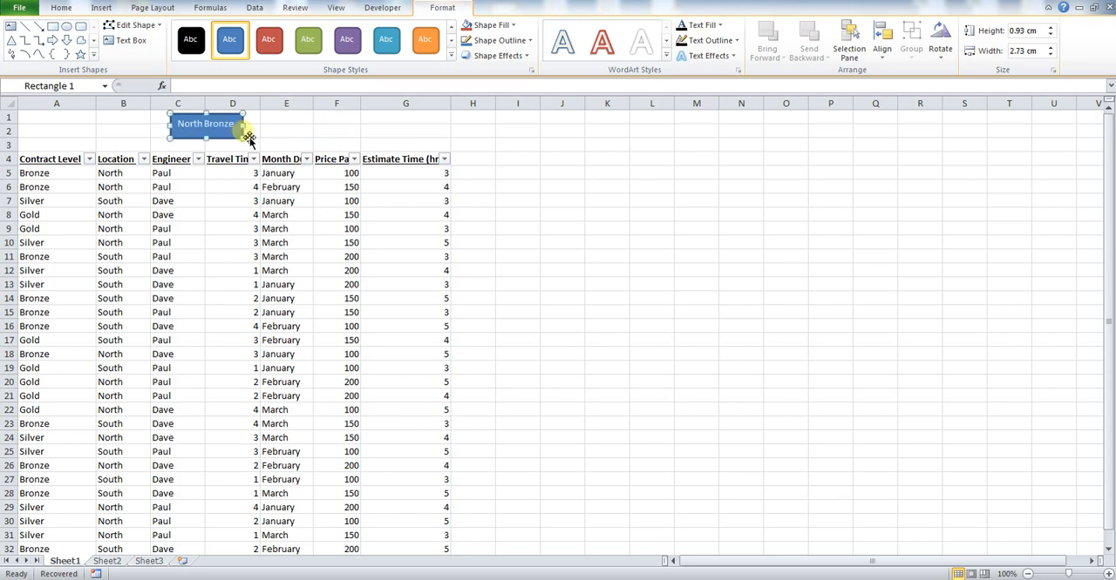
pyautogui.click(286, 130)
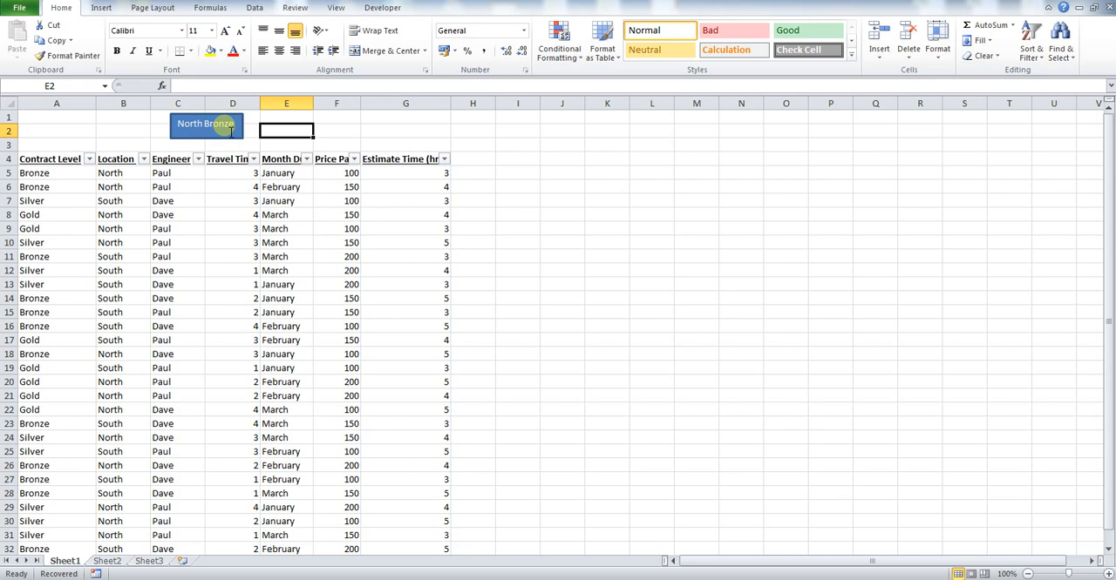
# Step: Assign the BronzeNorth macro to the North Bronze rectangle via Assign Macro
pyautogui.rightClick(206, 123)
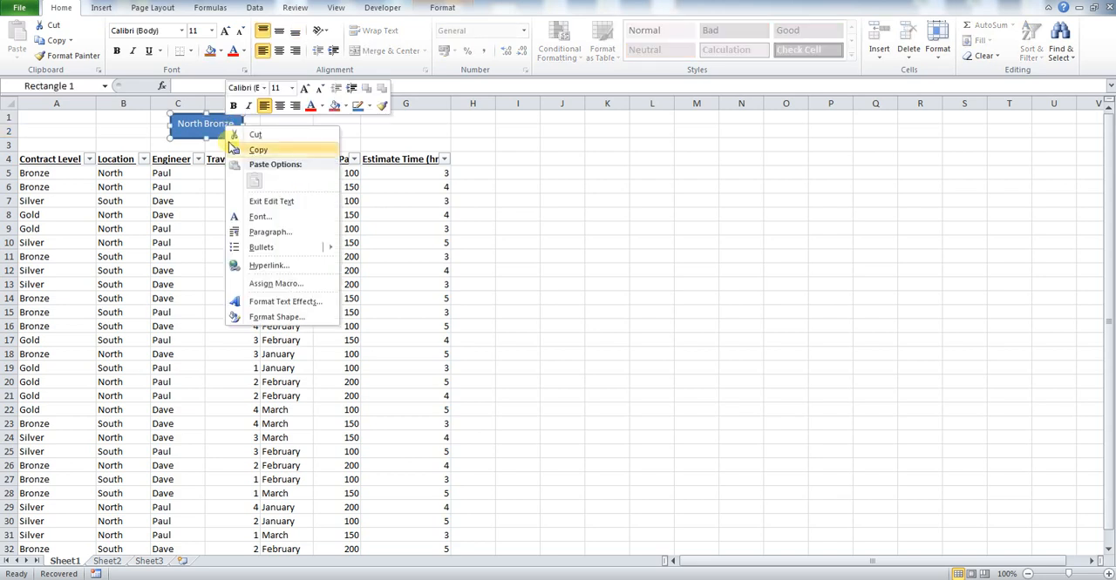
pyautogui.click(277, 283)
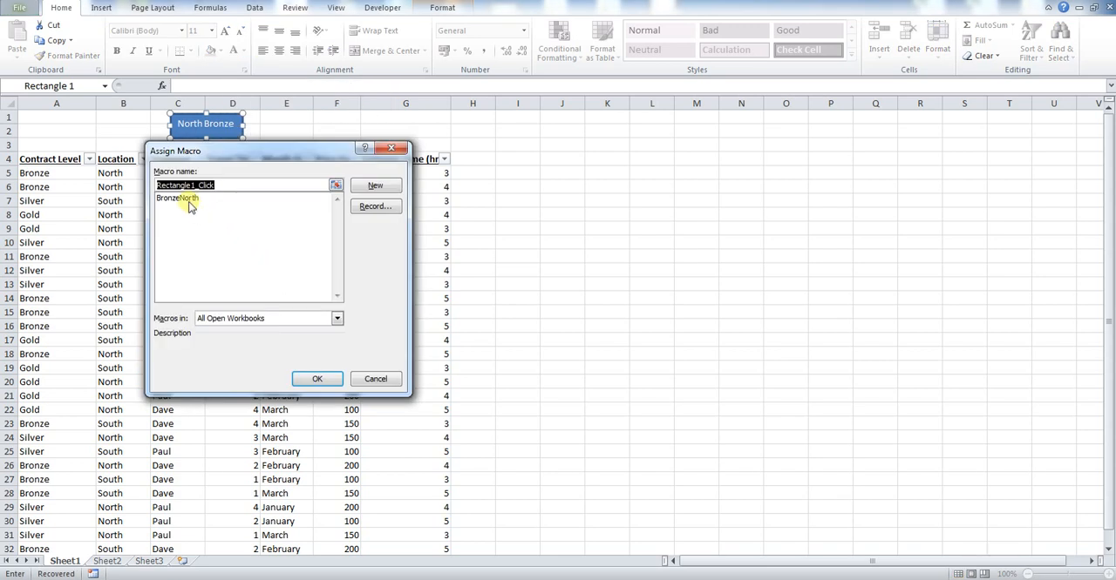
pyautogui.click(176, 197)
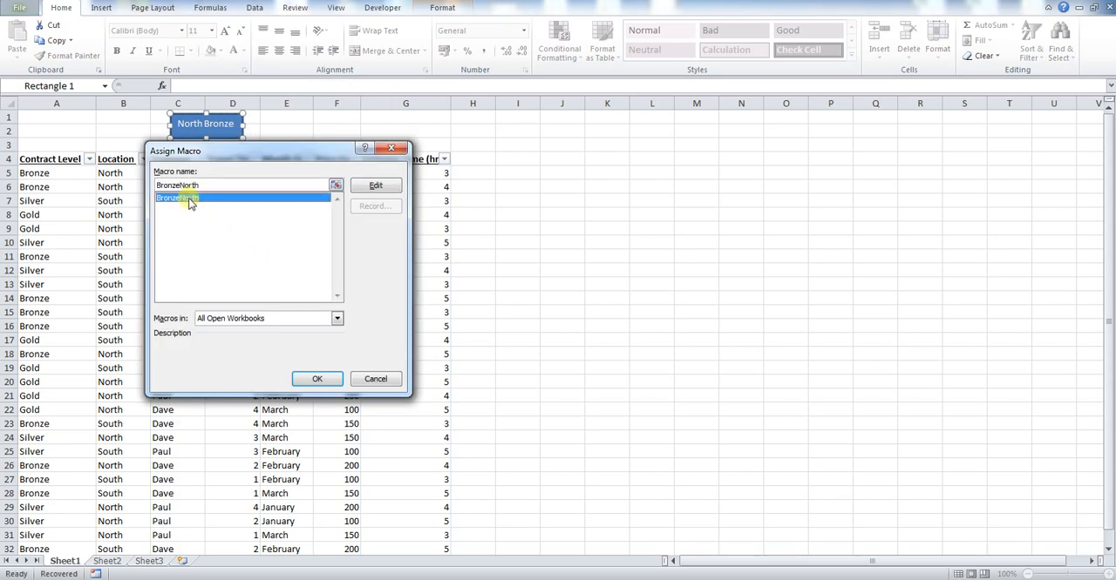
pyautogui.click(316, 378)
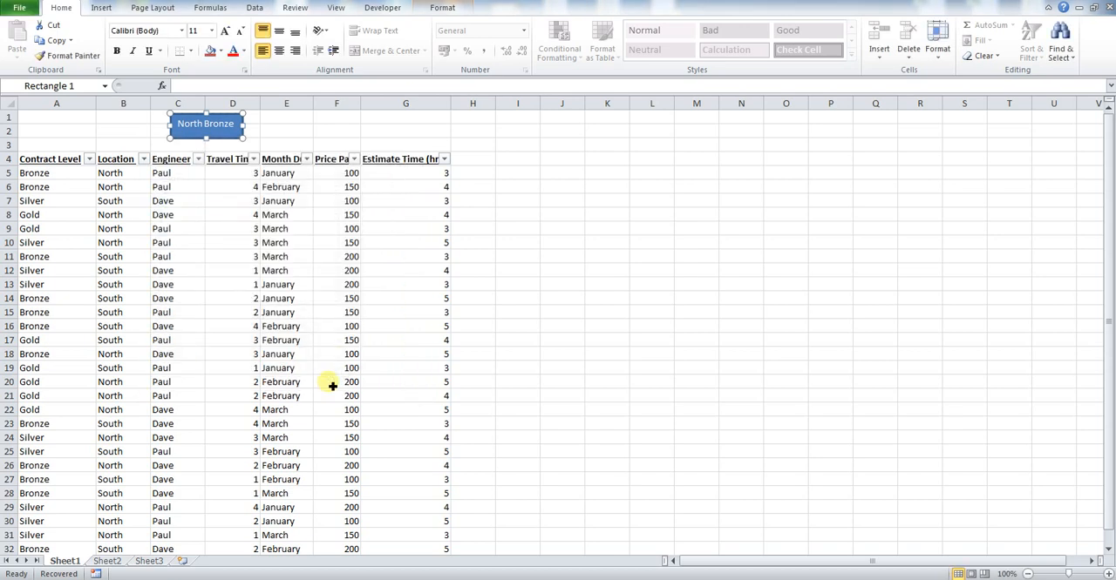
pyautogui.click(406, 131)
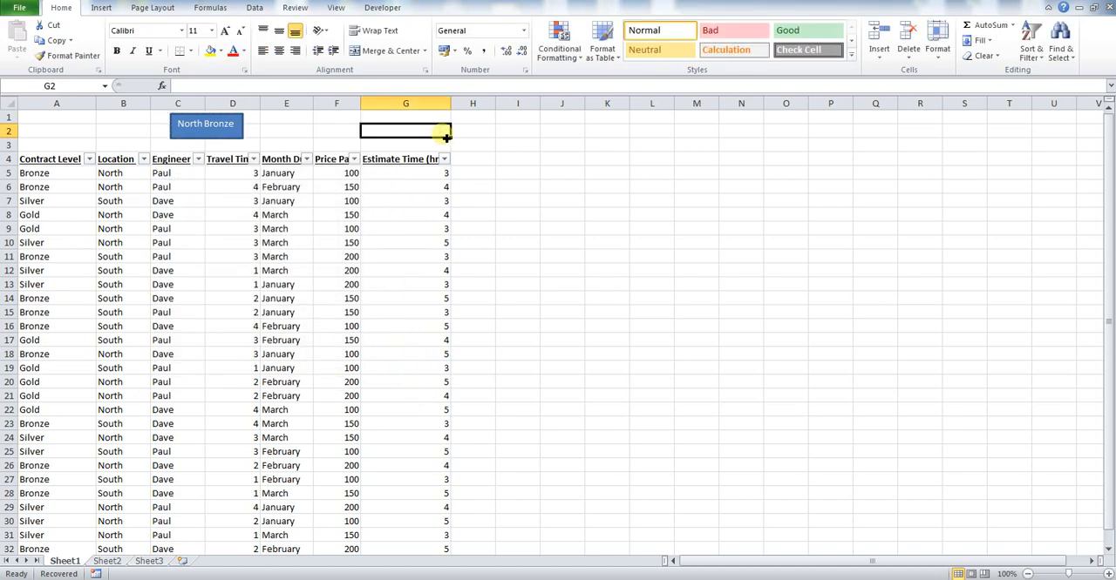